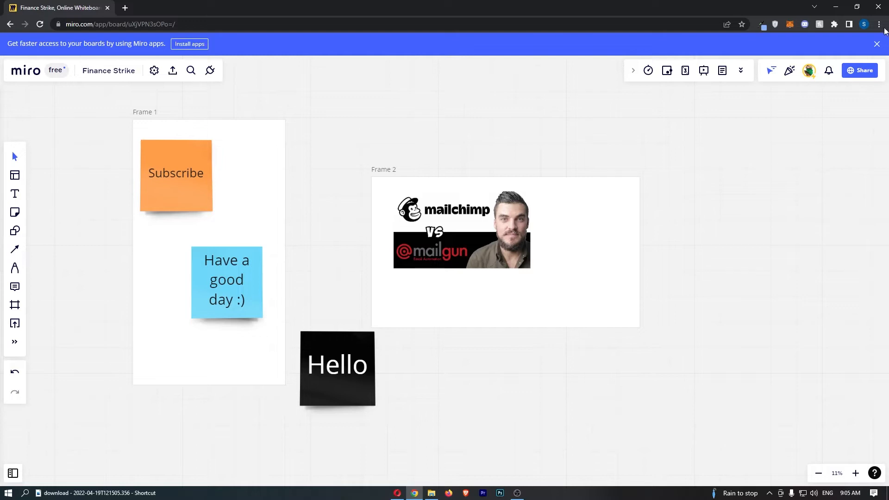
Close the blue 'Install apps' banner at the top of the Finance Strike board.
click(876, 43)
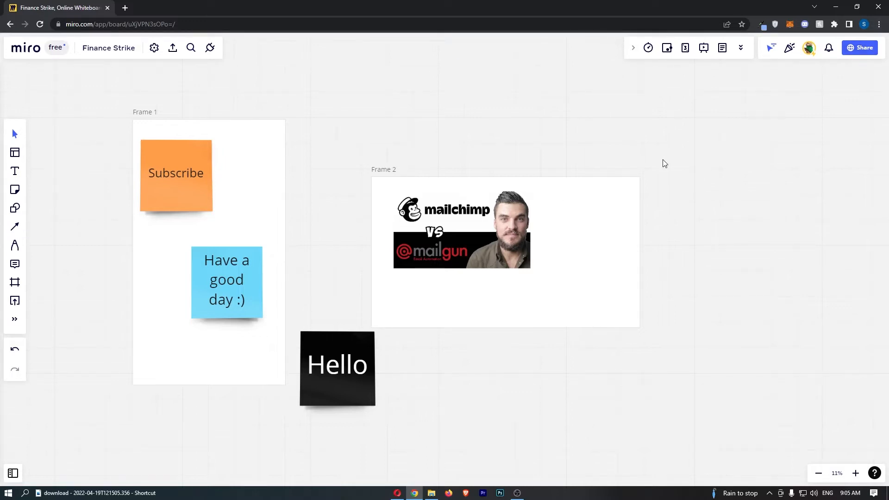
mouse_move(480, 152)
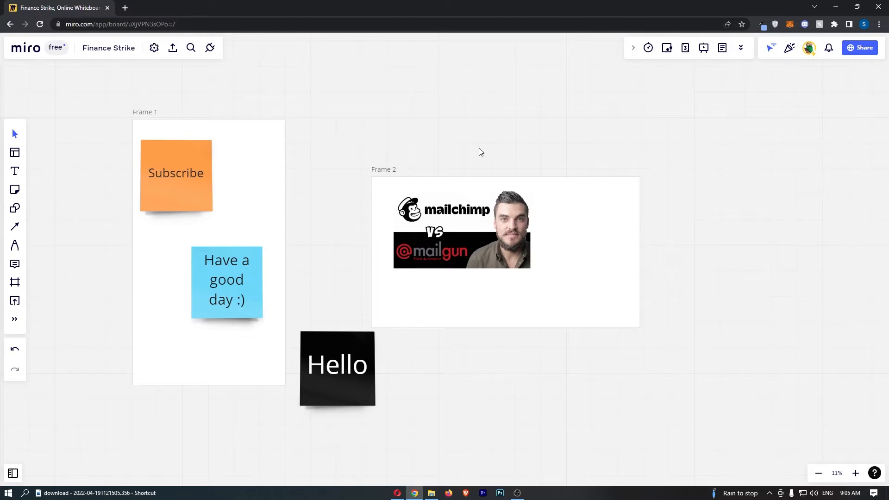
mouse_move(270, 113)
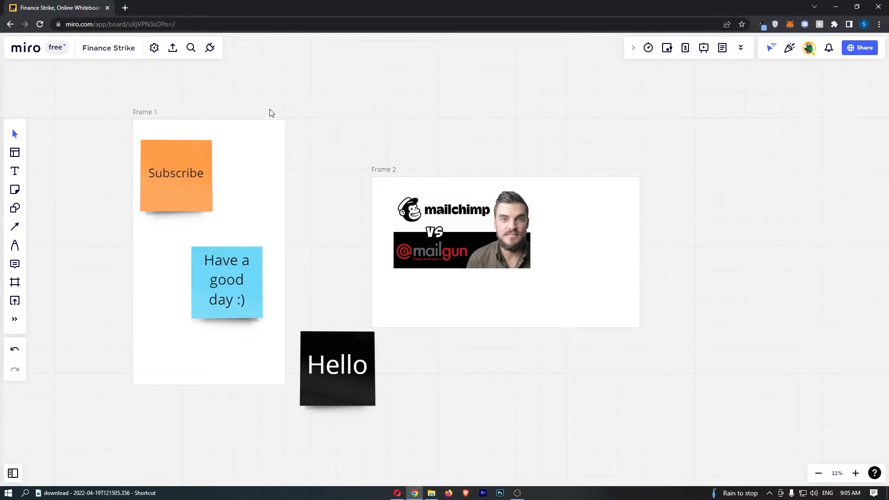
mouse_move(291, 103)
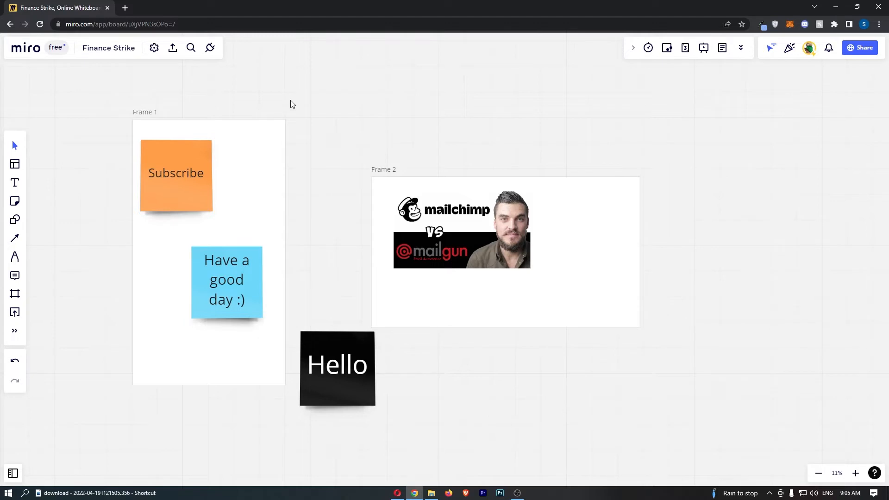
mouse_move(28, 248)
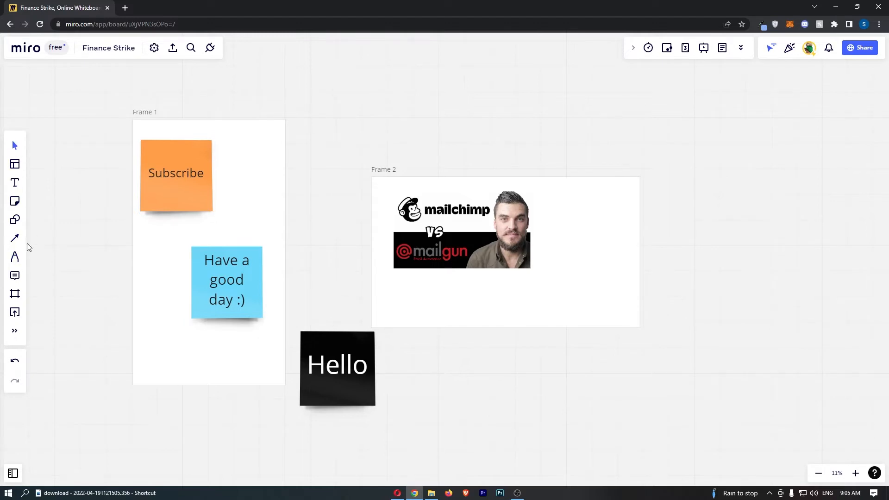
mouse_move(14, 294)
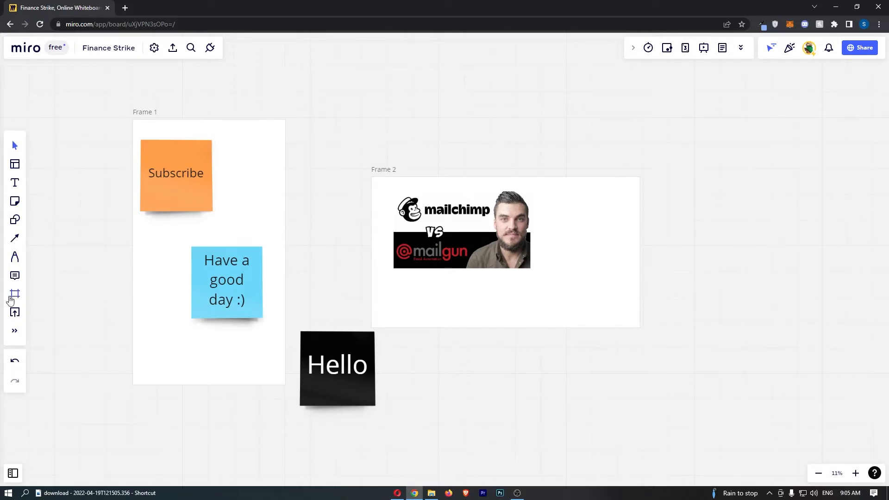
mouse_move(15, 331)
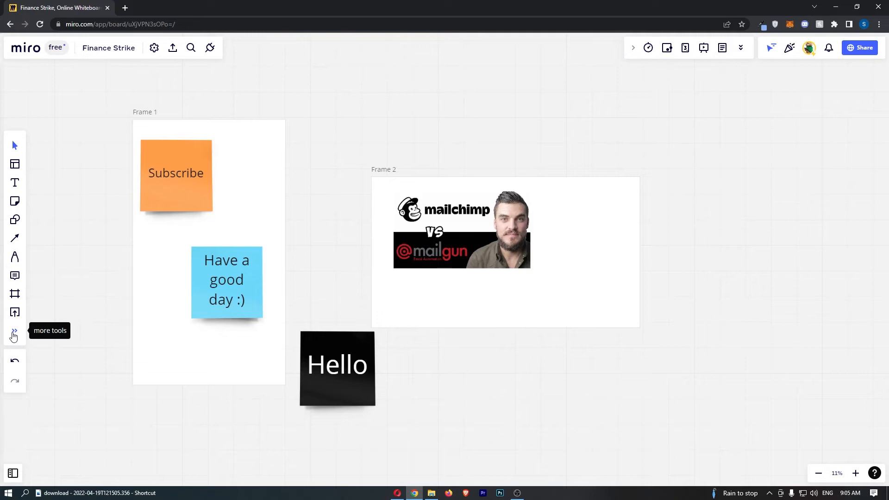
Search the more-tools apps list for 'tab' to find the Tables app.
click(14, 330)
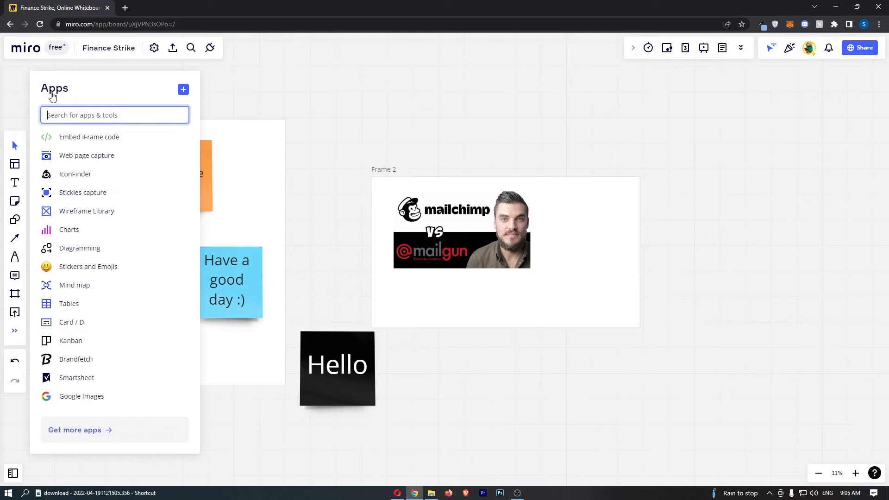
mouse_move(47, 90)
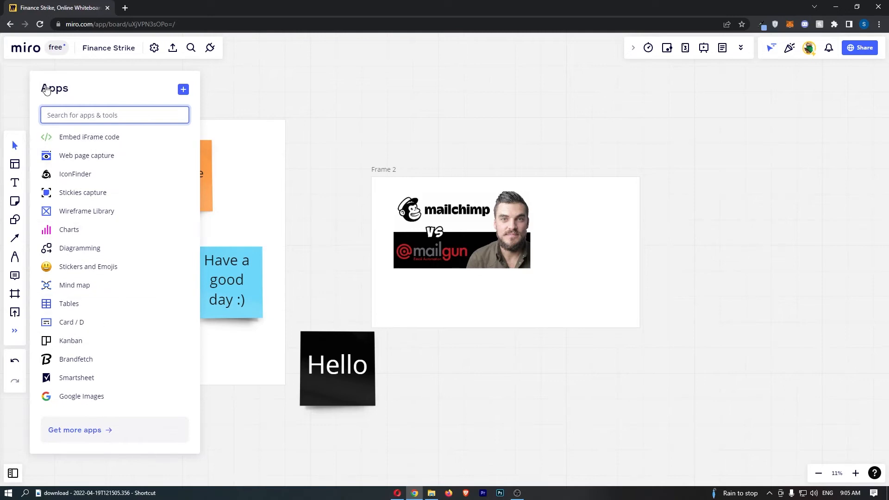
mouse_move(114, 114)
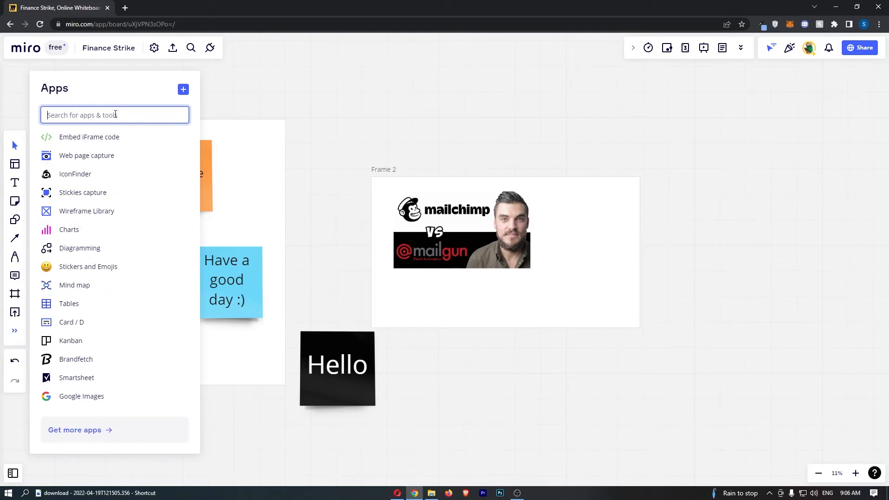
text(tab)
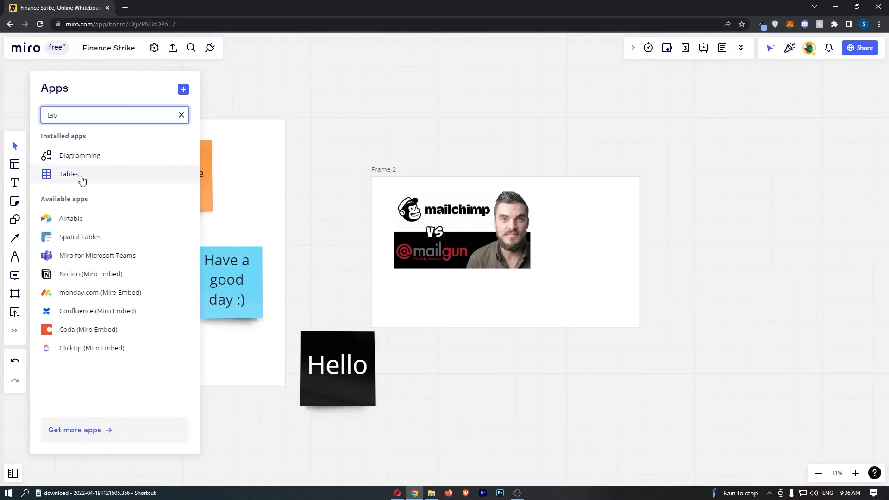
mouse_move(68, 179)
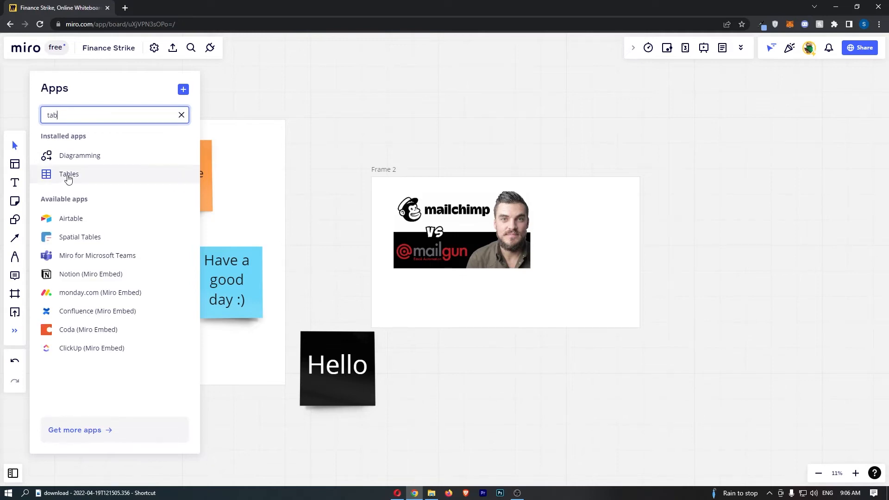
Pick the Tables app and place an empty grid table right of Frame 2.
click(68, 174)
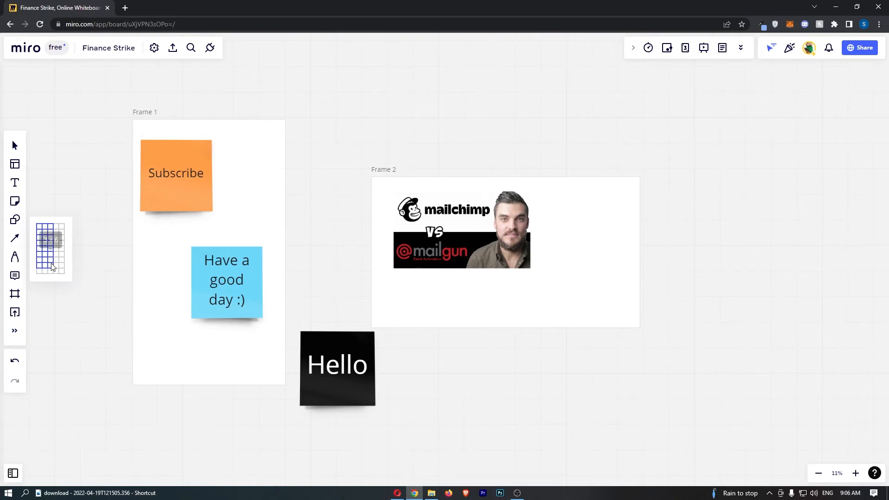
mouse_move(50, 273)
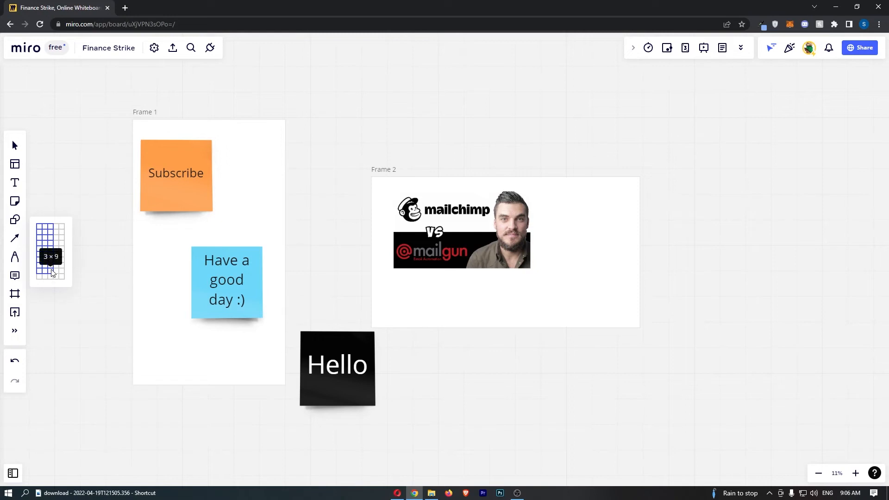
mouse_move(50, 255)
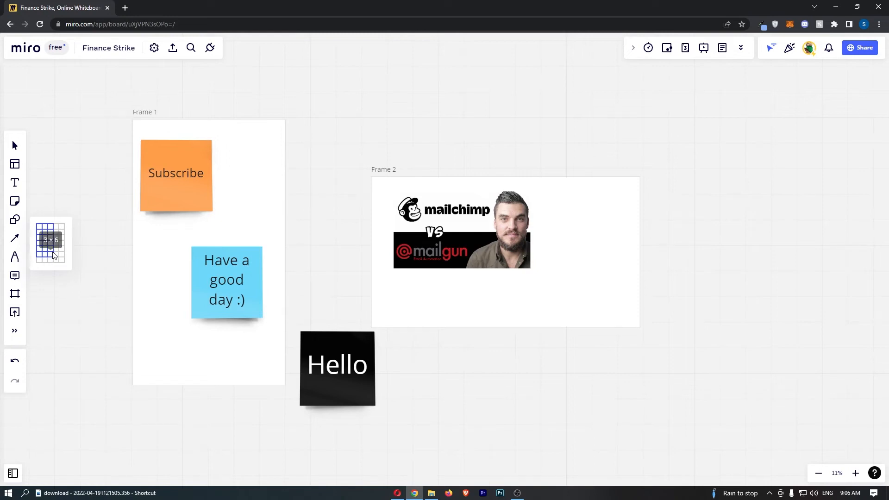
mouse_move(51, 250)
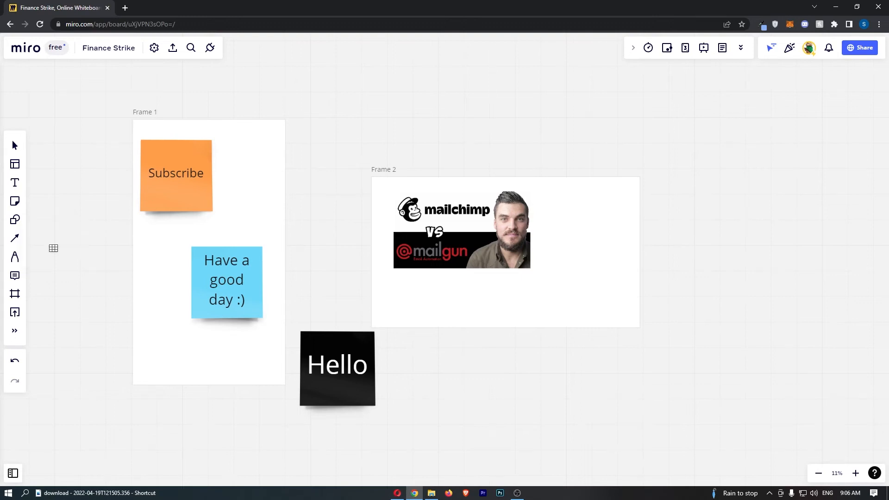
click(53, 248)
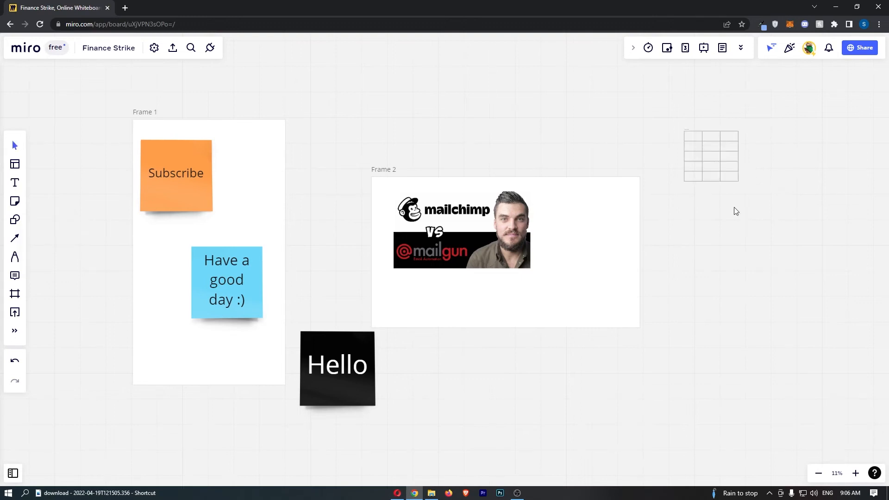
Select the new table and a first-column cell, opening and dismissing its options menu.
click(711, 155)
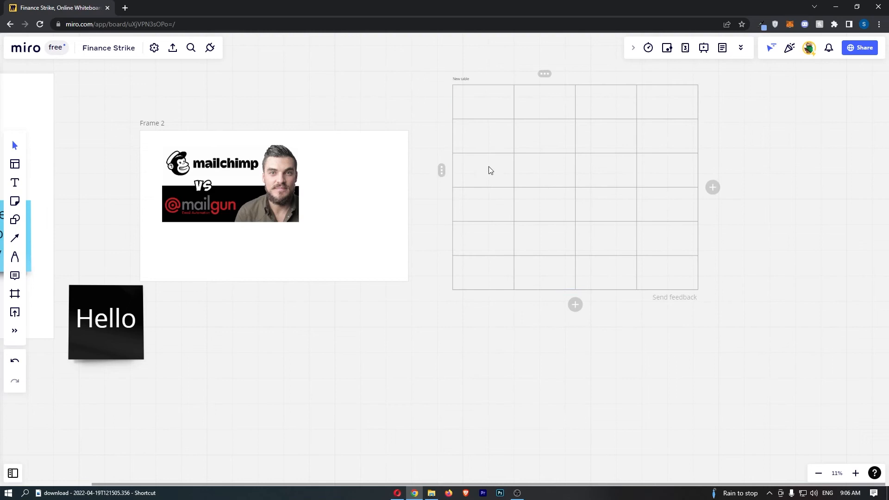
click(482, 136)
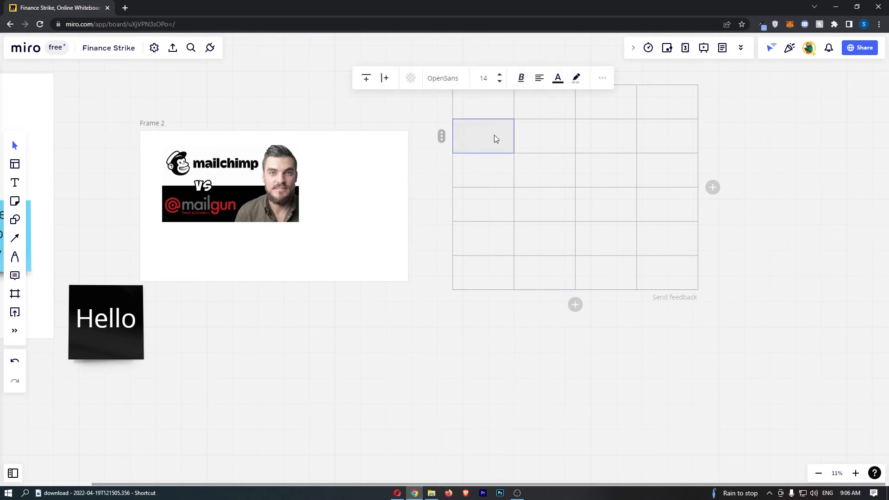
mouse_move(579, 92)
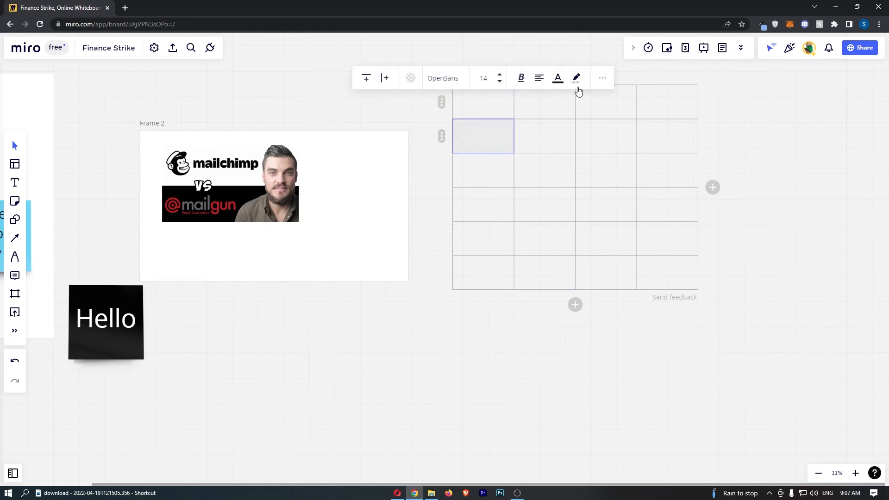
click(601, 78)
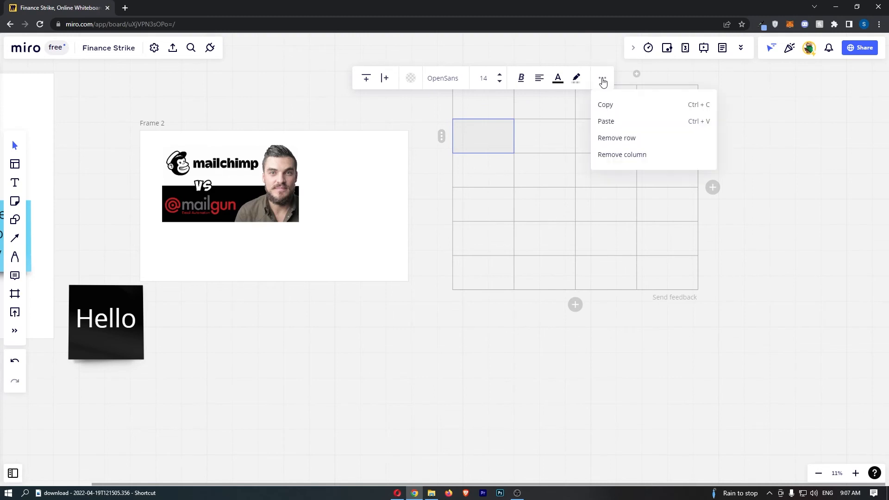
click(616, 138)
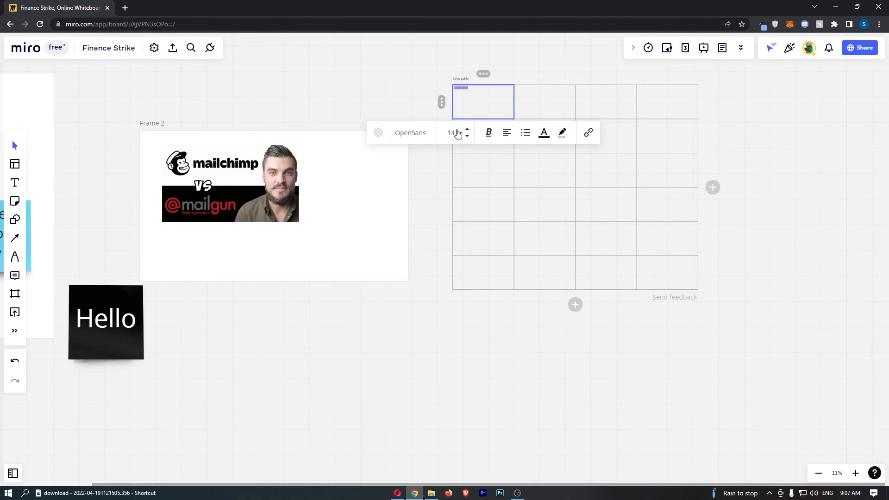
Type 'Hello' into the top row's second cell, then click away to finish.
click(467, 129)
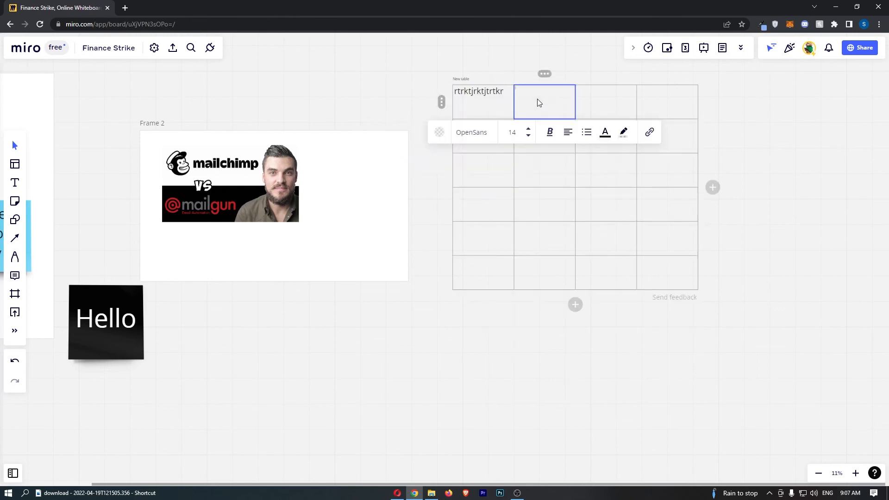
text(Hello)
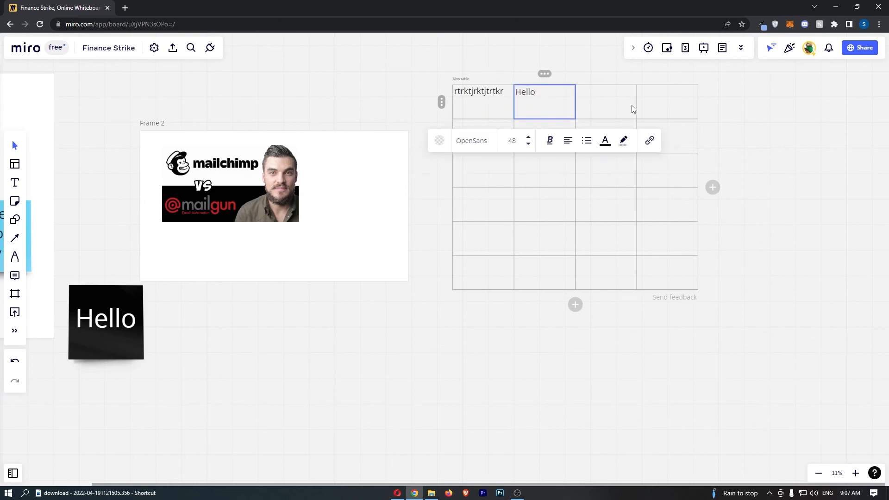
click(605, 101)
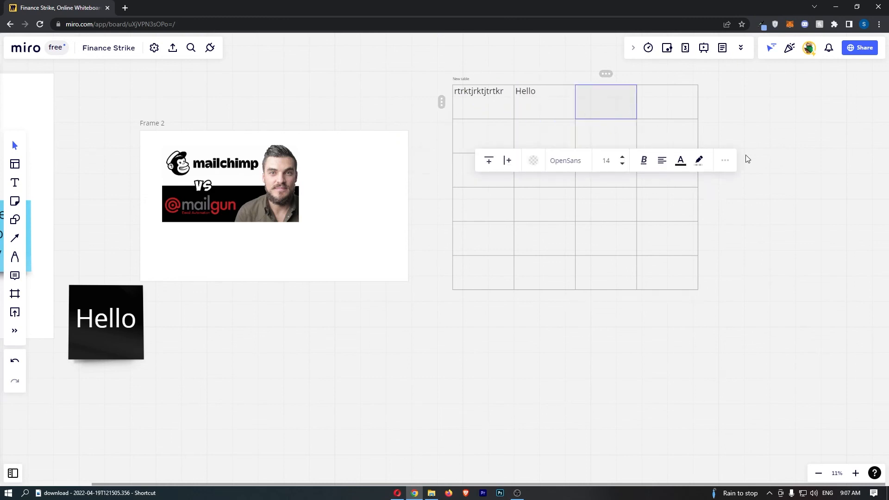
click(667, 238)
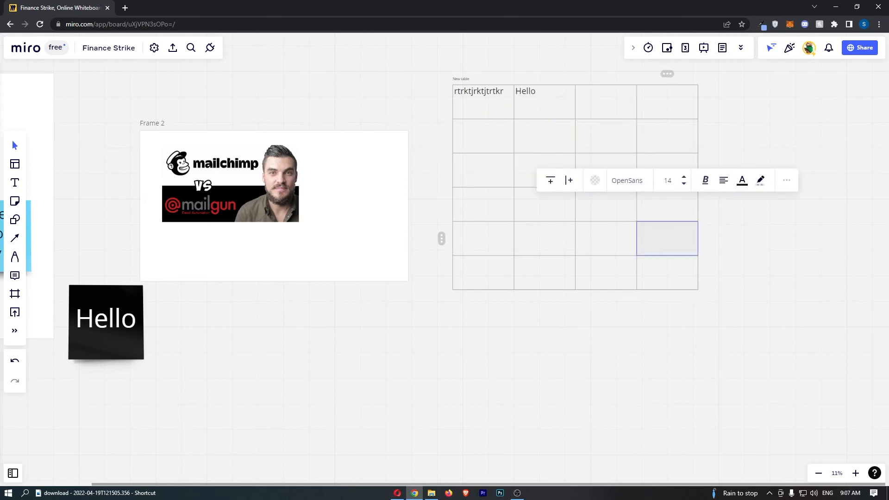